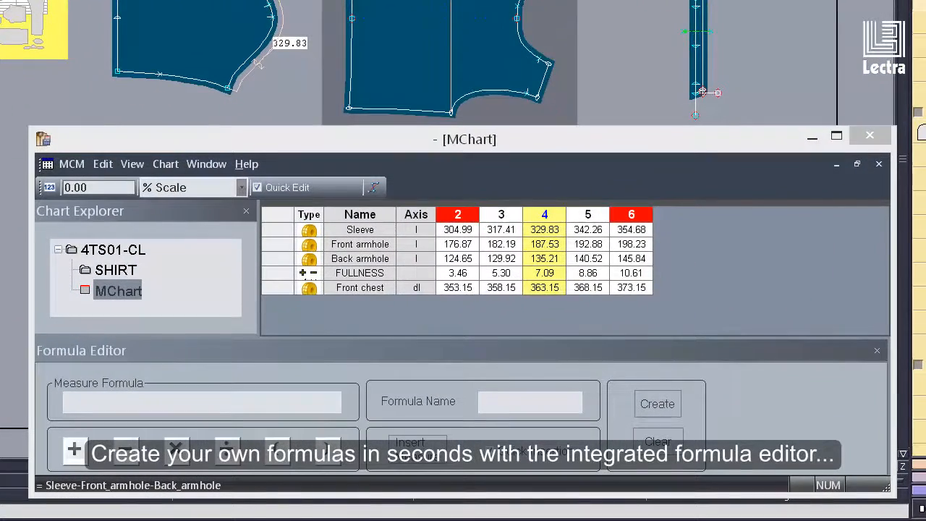
# Build the measure formula Front_chest + Back_chest by picking both chest rows.
pyautogui.click(360, 288)
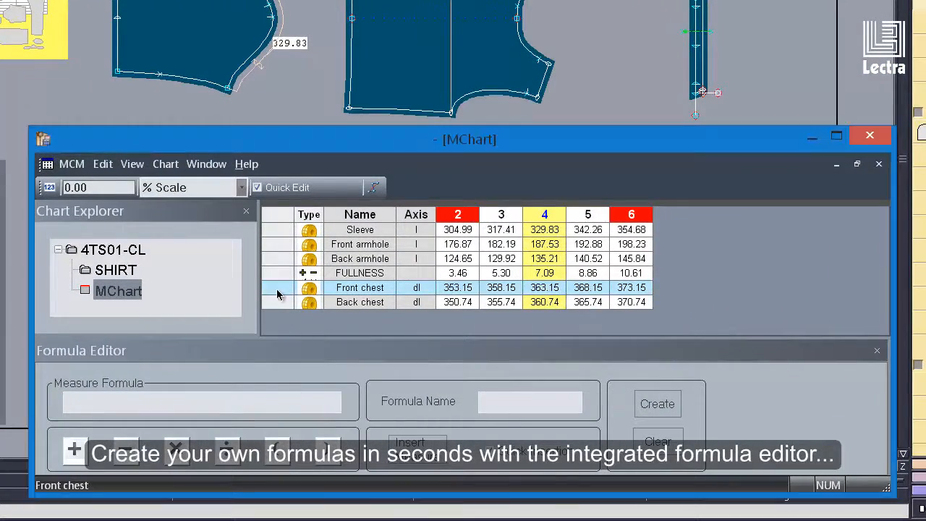
pyautogui.write('Front_chest +')
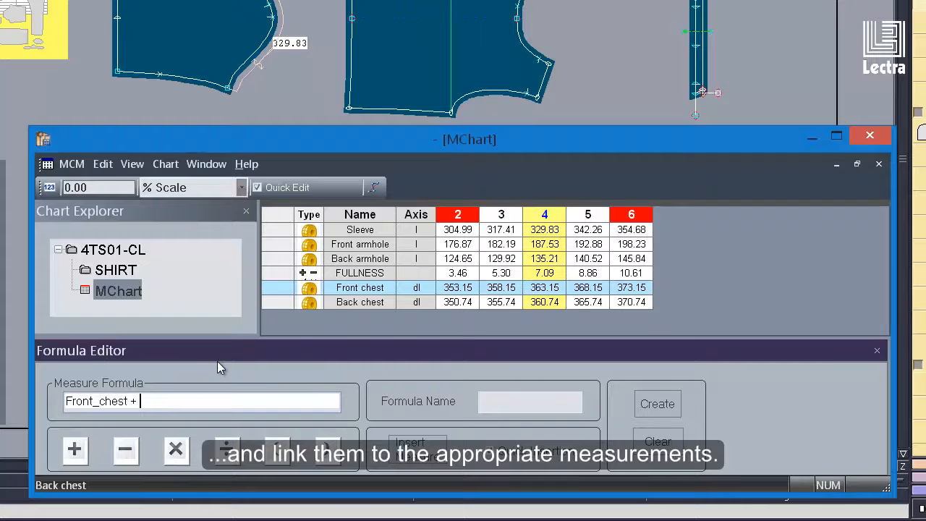
pyautogui.click(360, 302)
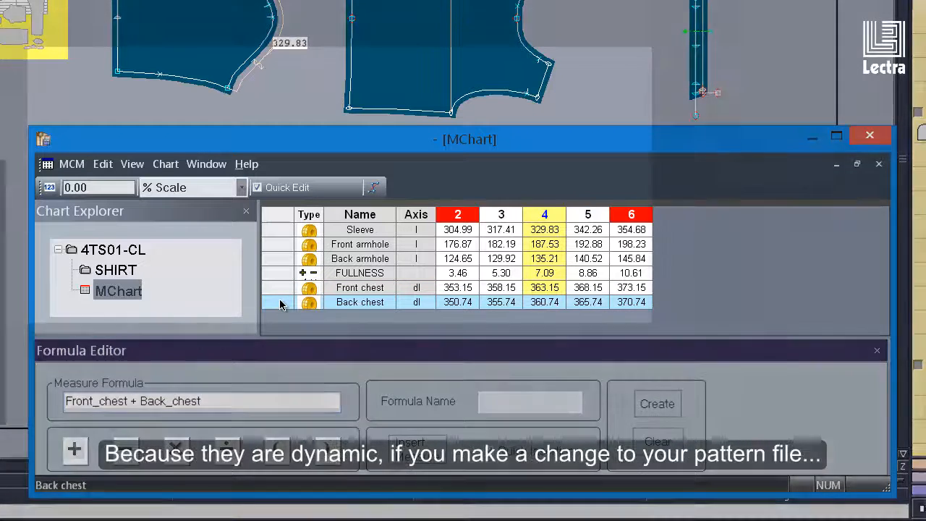